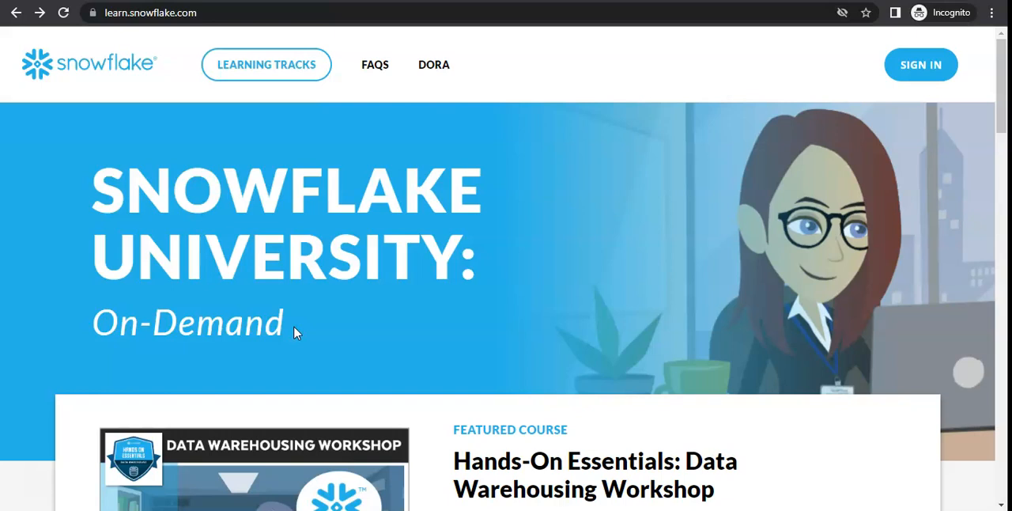
pyautogui.moveTo(515, 284)
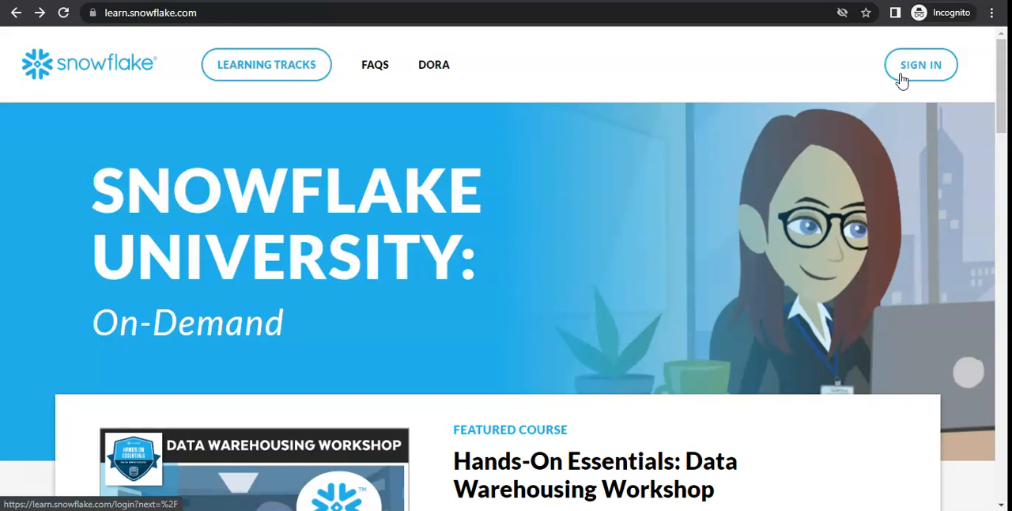
# Sign in to Snowflake University and land on the My Courses dashboard
pyautogui.click(920, 63)
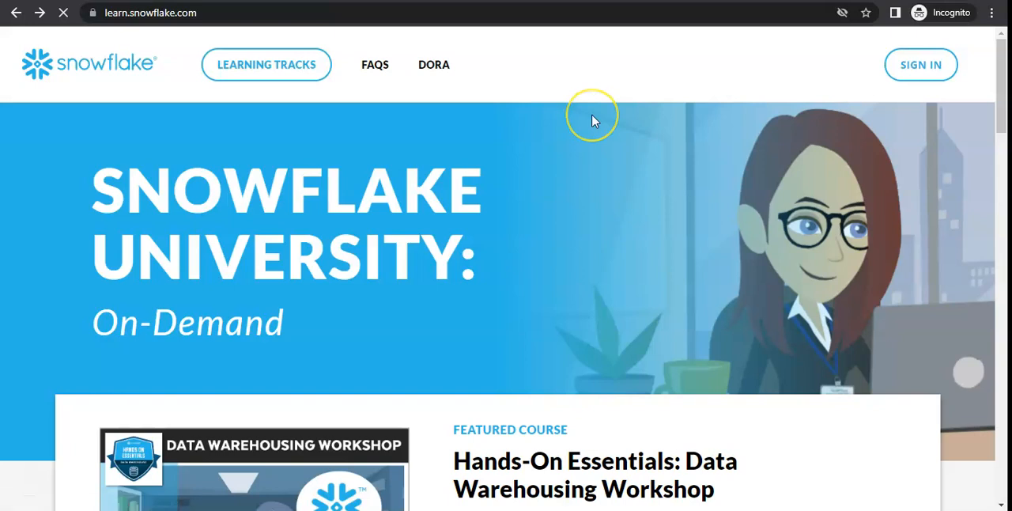
pyautogui.click(920, 63)
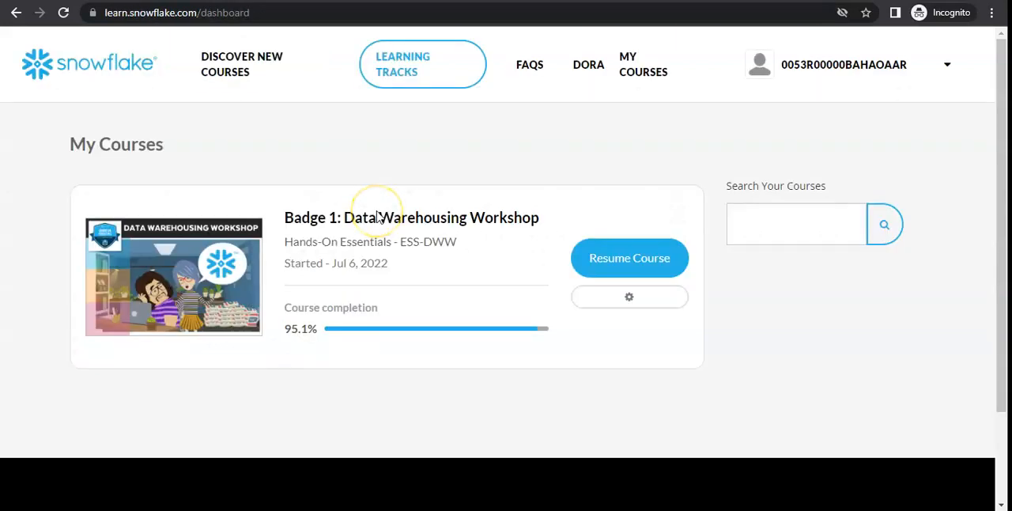
pyautogui.moveTo(751, 101)
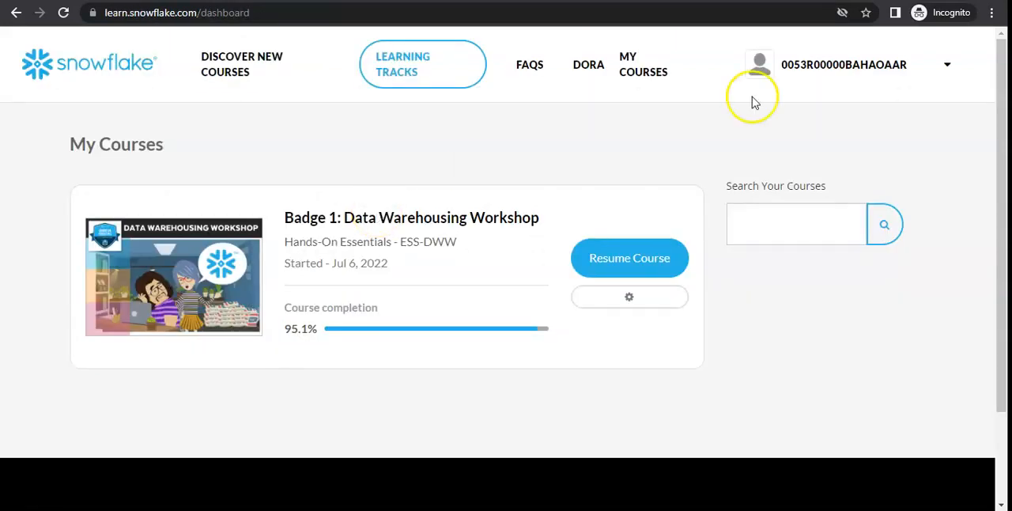
# Show the username menu with dashboard, profile, account and sign-out entries
pyautogui.click(945, 64)
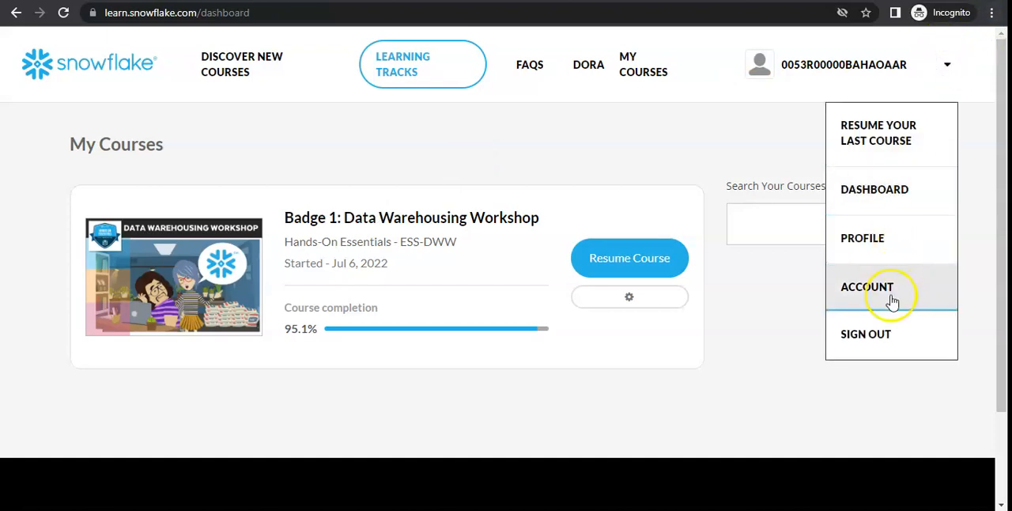
pyautogui.moveTo(864, 237)
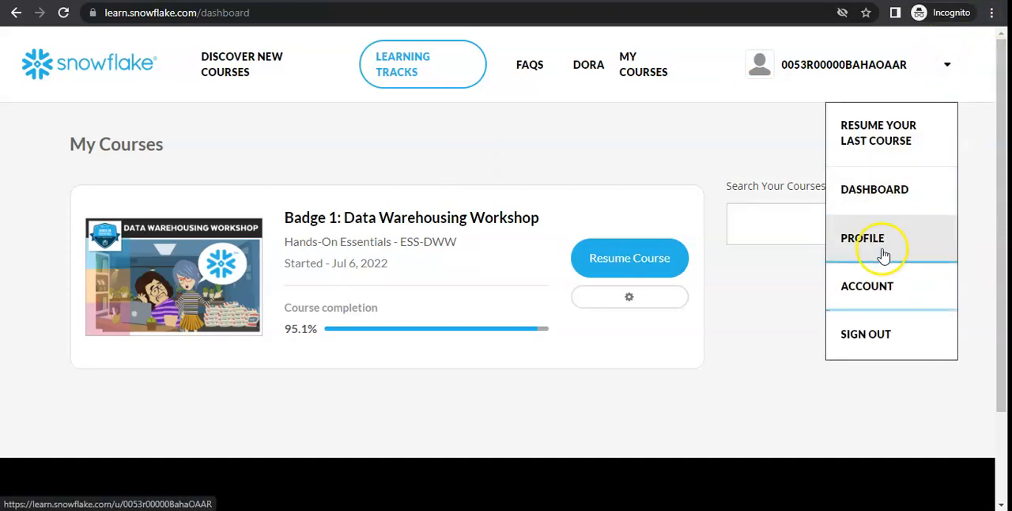
pyautogui.moveTo(883, 231)
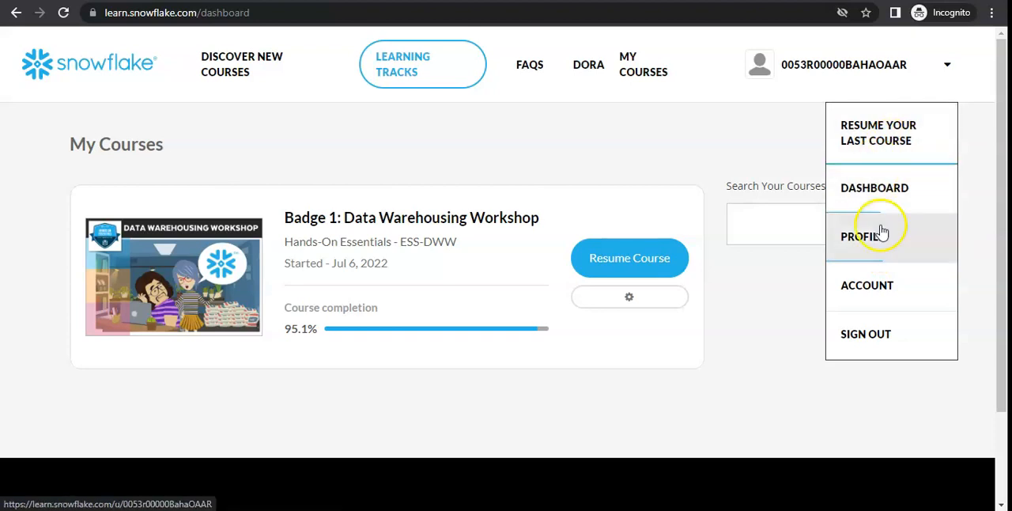
pyautogui.moveTo(874, 187)
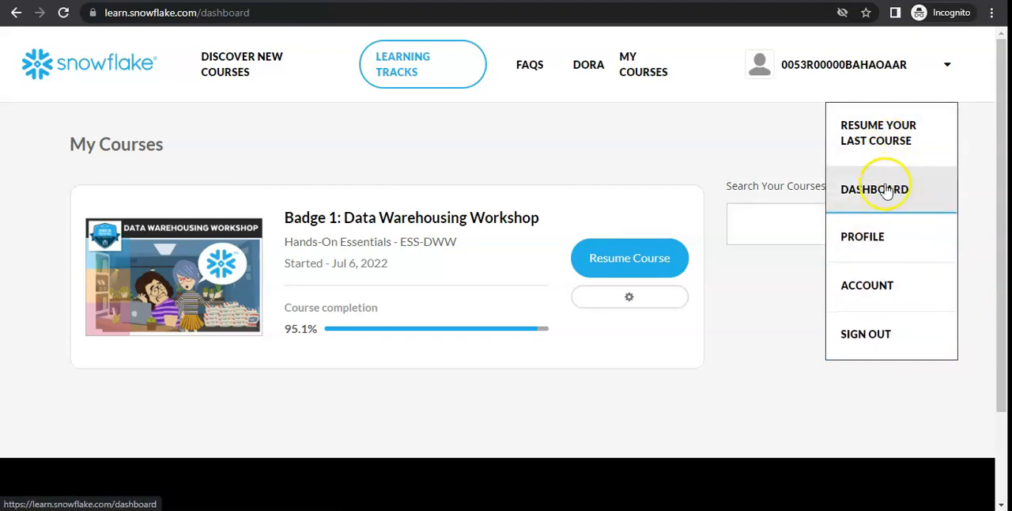
pyautogui.moveTo(650, 165)
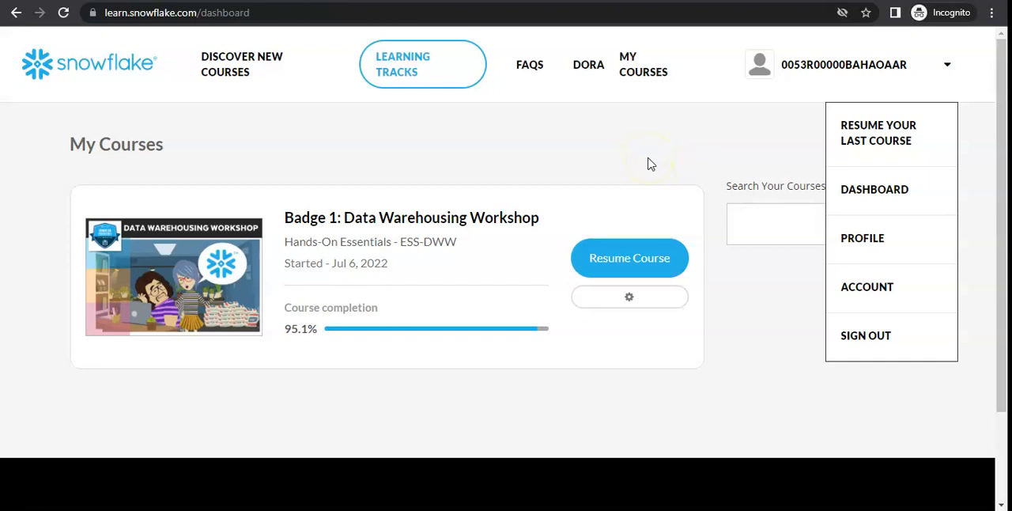
pyautogui.moveTo(651, 164)
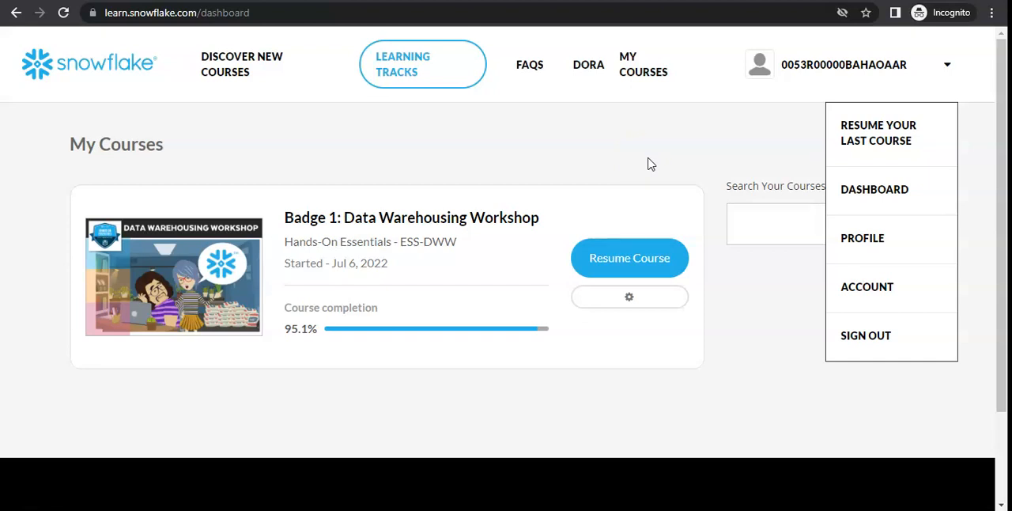
pyautogui.moveTo(857, 141)
pyautogui.write('s')
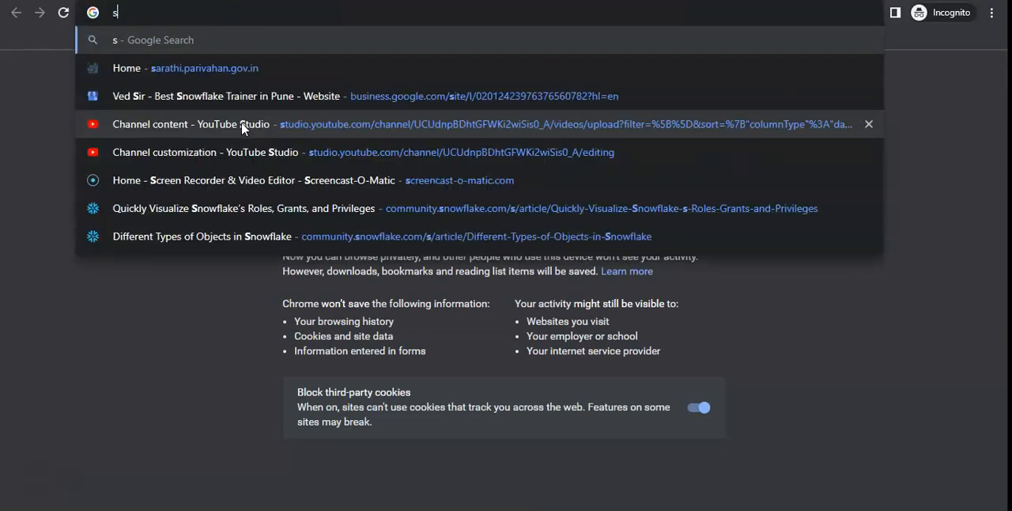
# Search Google for 'snowflake community' and go to the Snowflake Data Heroes Community site
pyautogui.write('nowflake co')
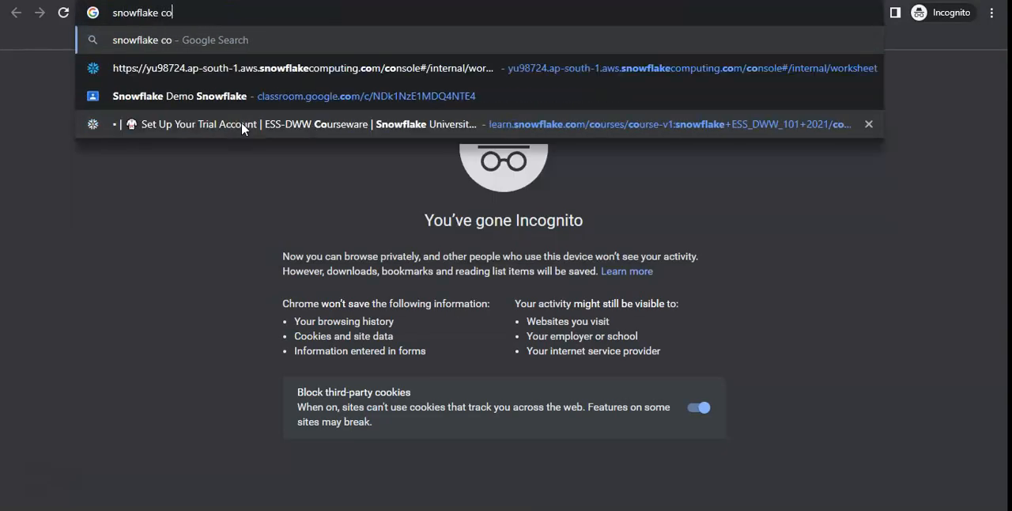
pyautogui.press('Return')
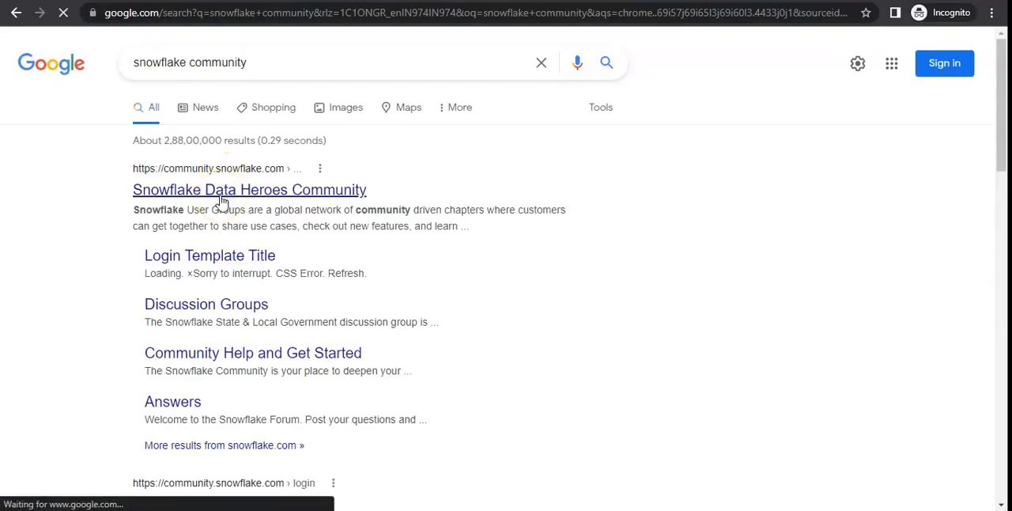
pyautogui.click(250, 190)
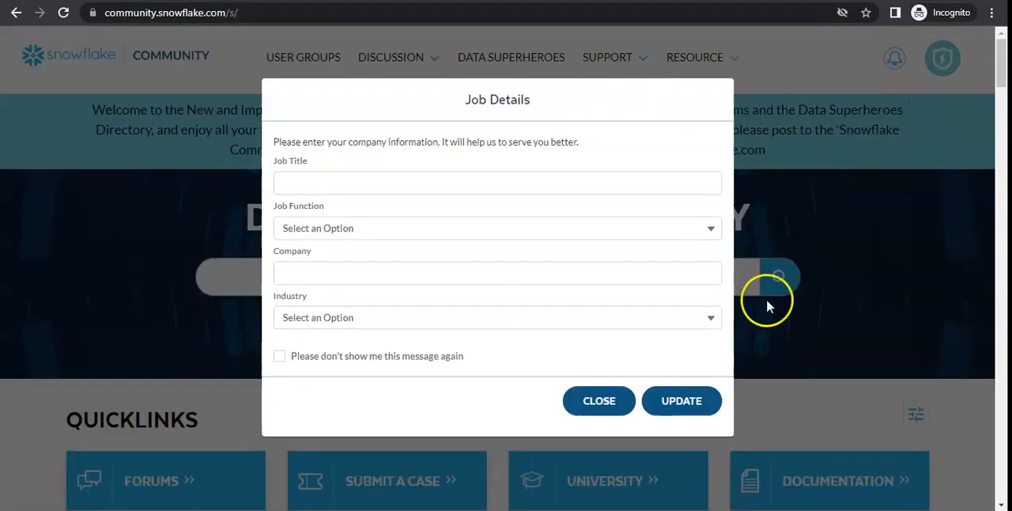
pyautogui.moveTo(598, 400)
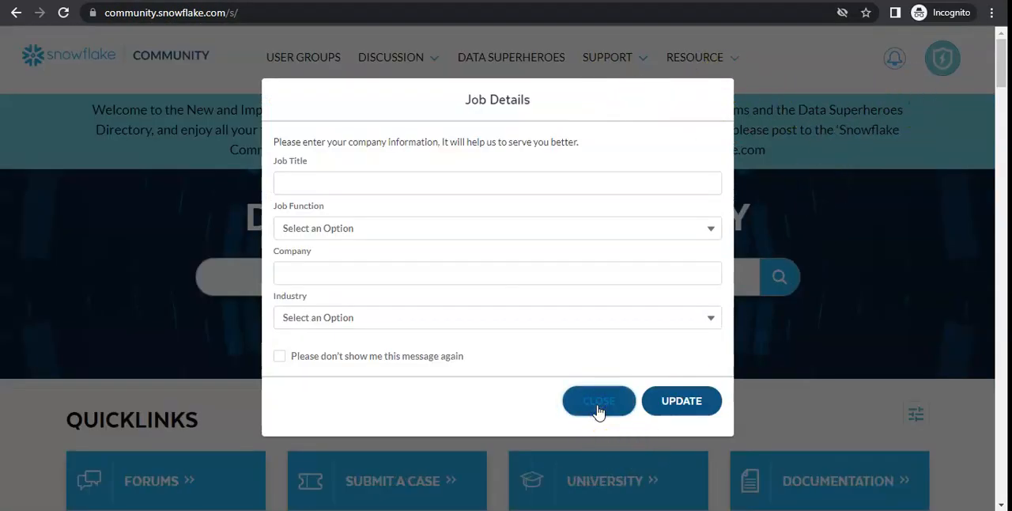
# Close the Job Details prompt and go to the community profile page
pyautogui.click(598, 402)
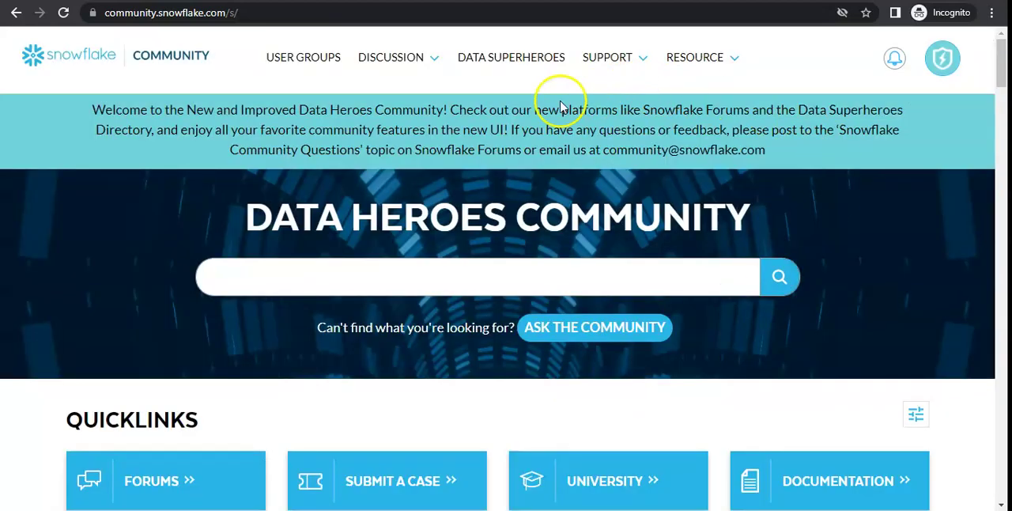
pyautogui.moveTo(724, 71)
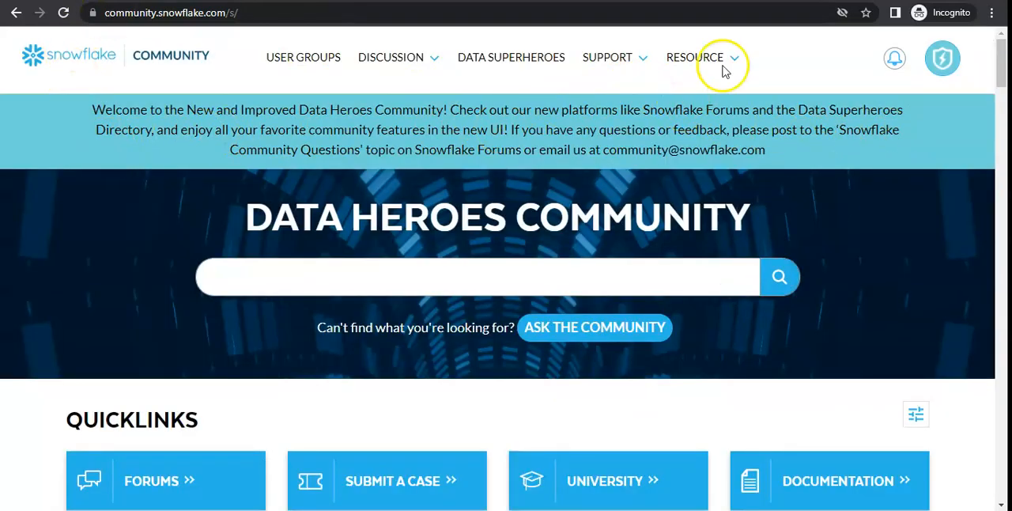
pyautogui.click(965, 60)
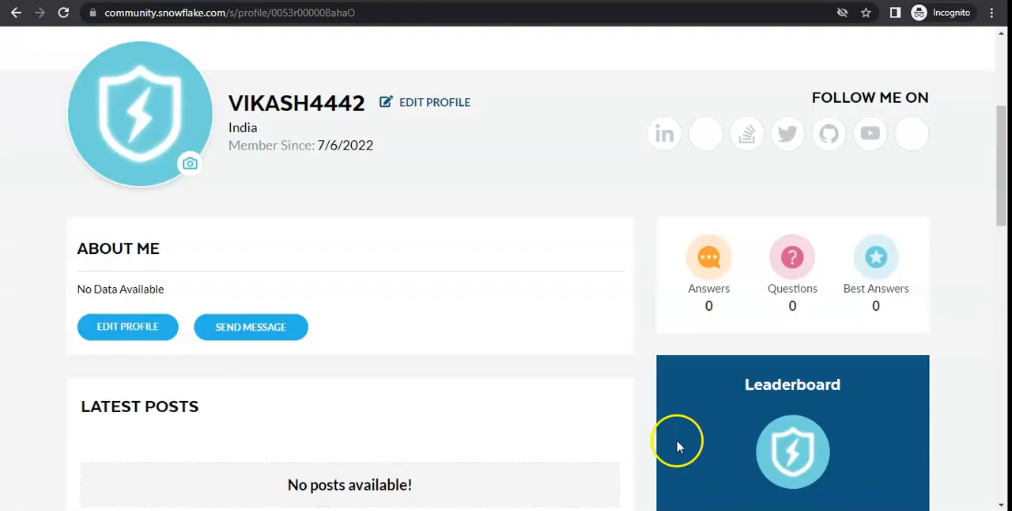
# Review the profile, then choose Notification Center & Settings from the avatar menu
pyautogui.scroll(-3)
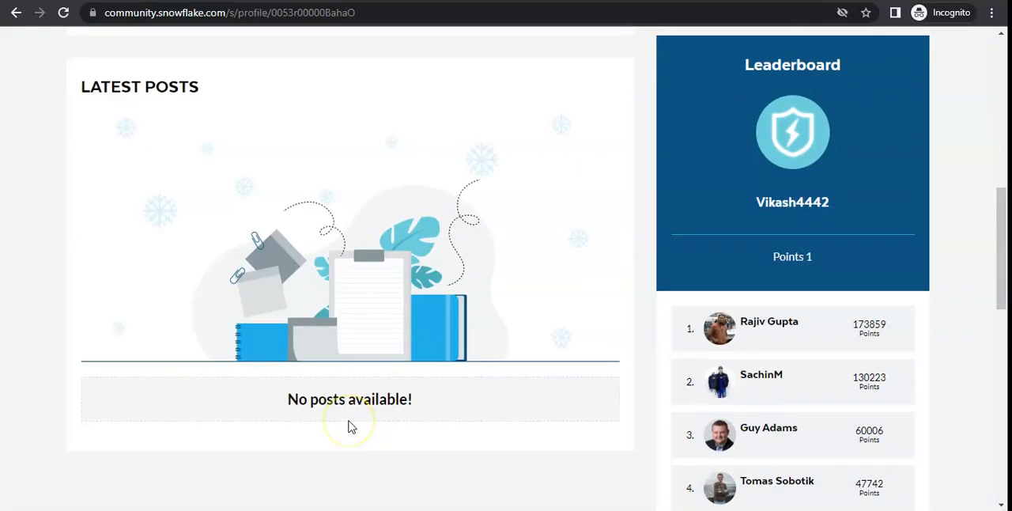
pyautogui.scroll(3)
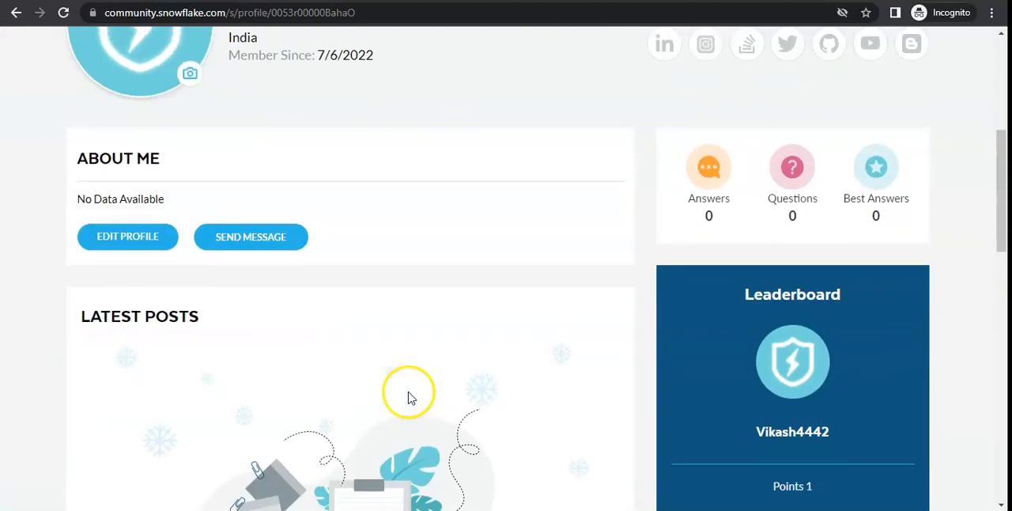
pyautogui.scroll(-3)
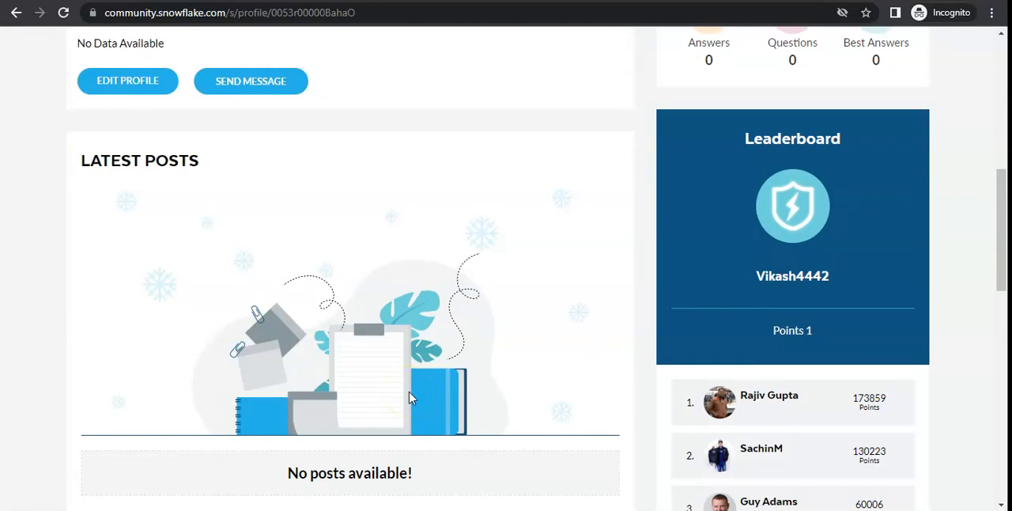
pyautogui.scroll(3)
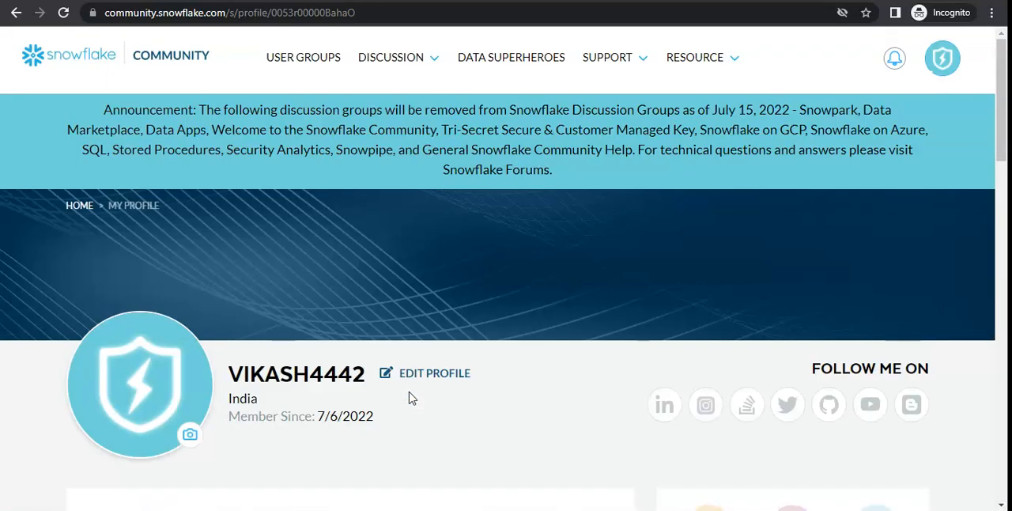
pyautogui.click(942, 57)
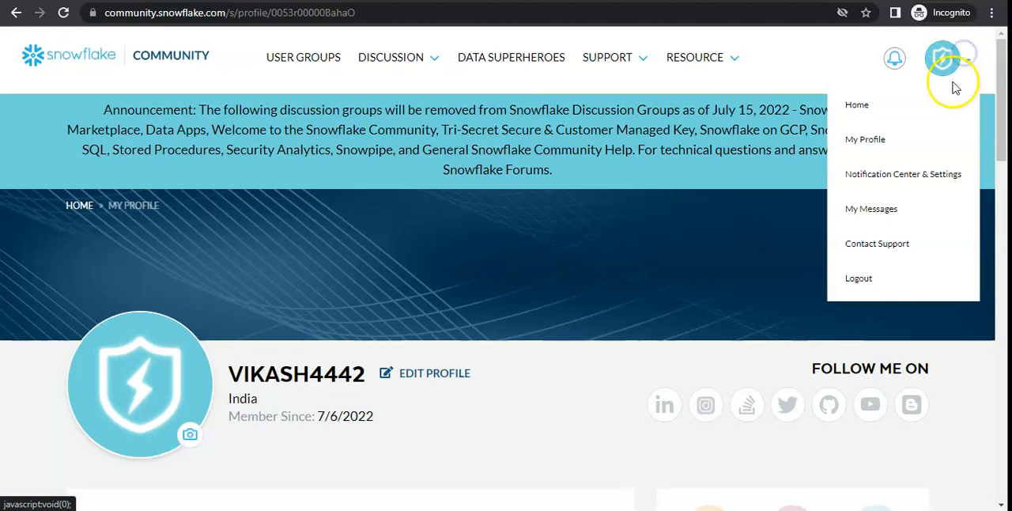
pyautogui.moveTo(901, 174)
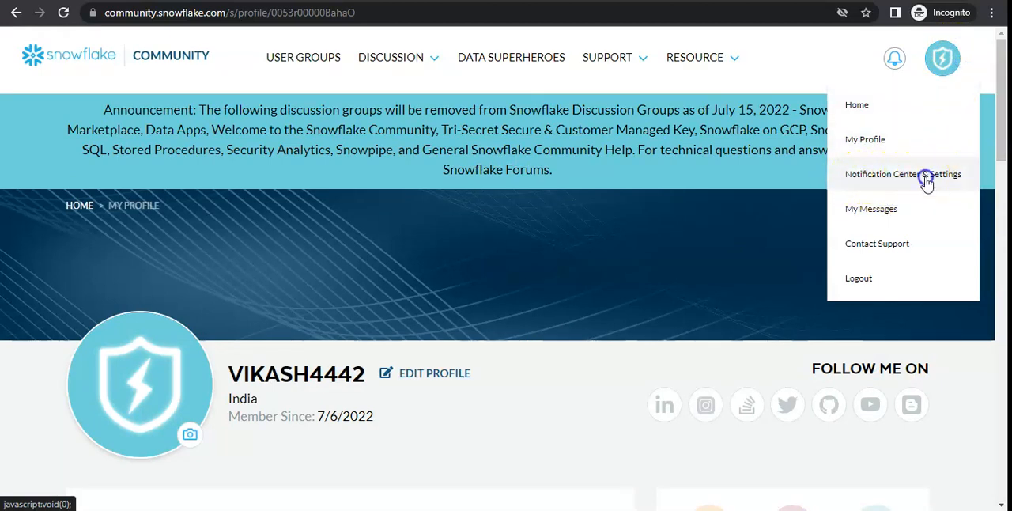
pyautogui.click(903, 174)
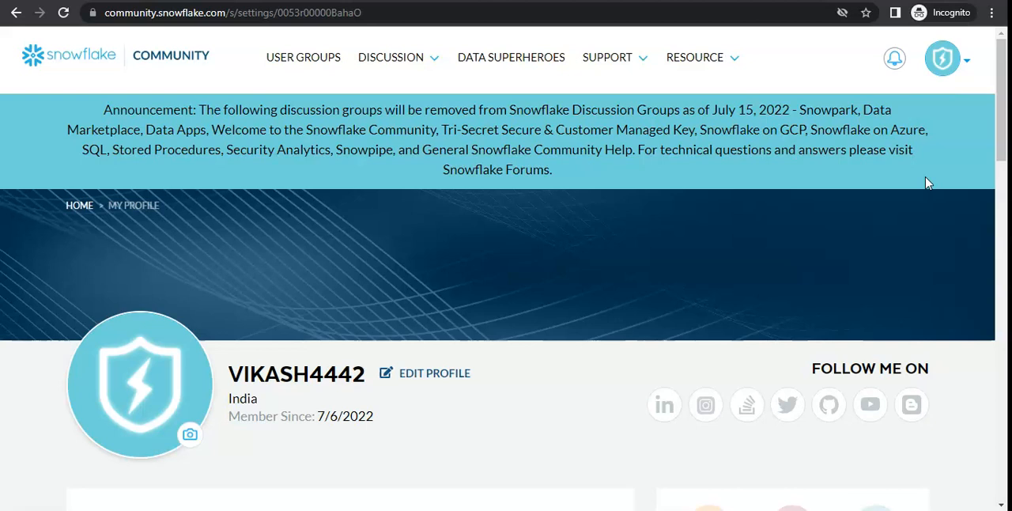
pyautogui.click(895, 57)
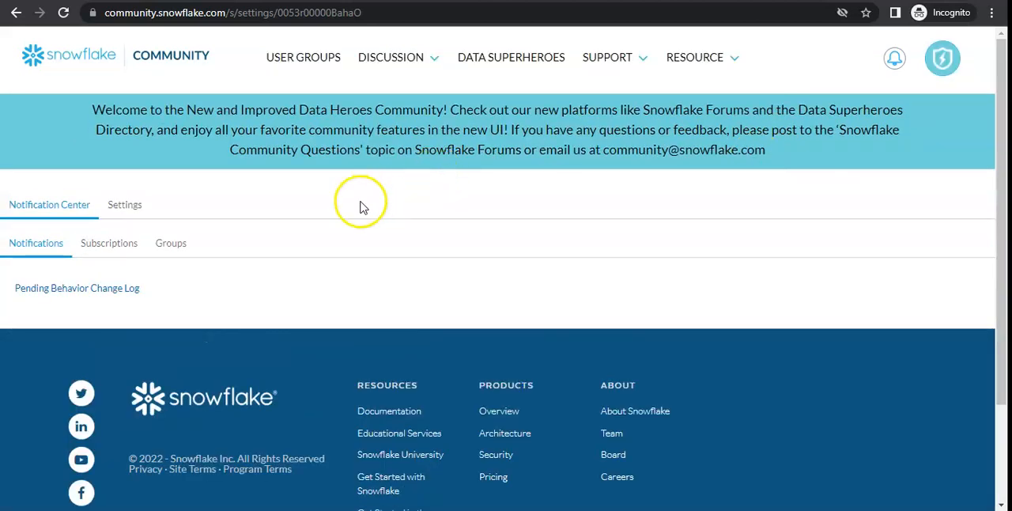
pyautogui.moveTo(152, 281)
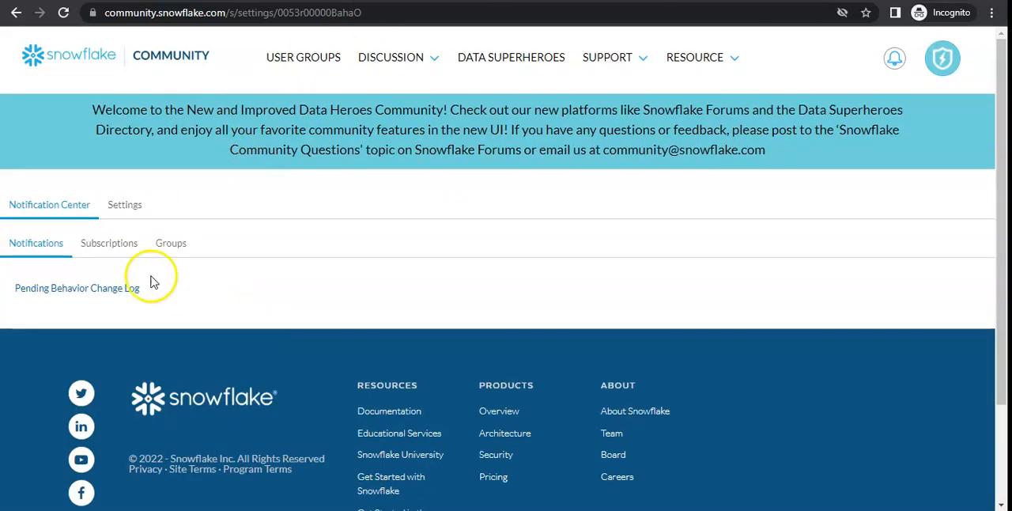
pyautogui.moveTo(275, 136)
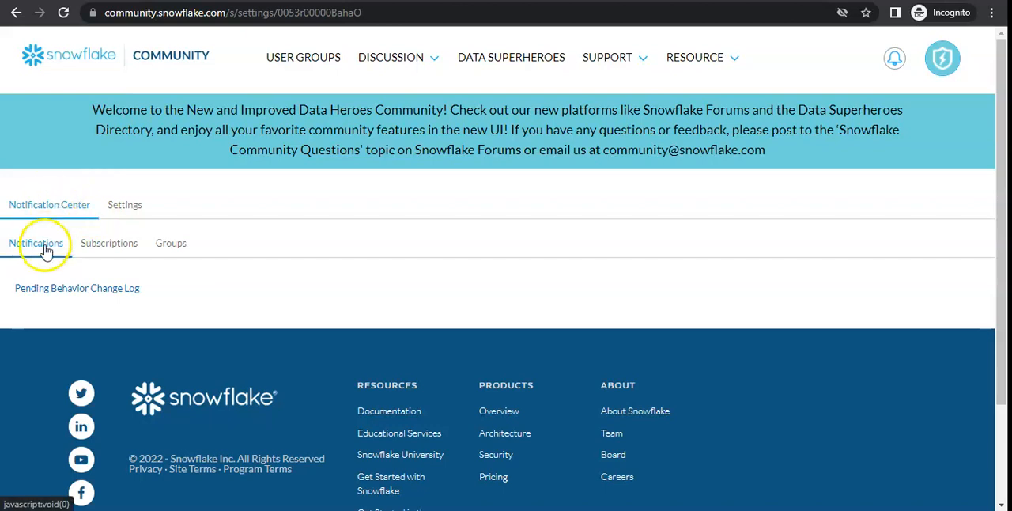
pyautogui.moveTo(171, 244)
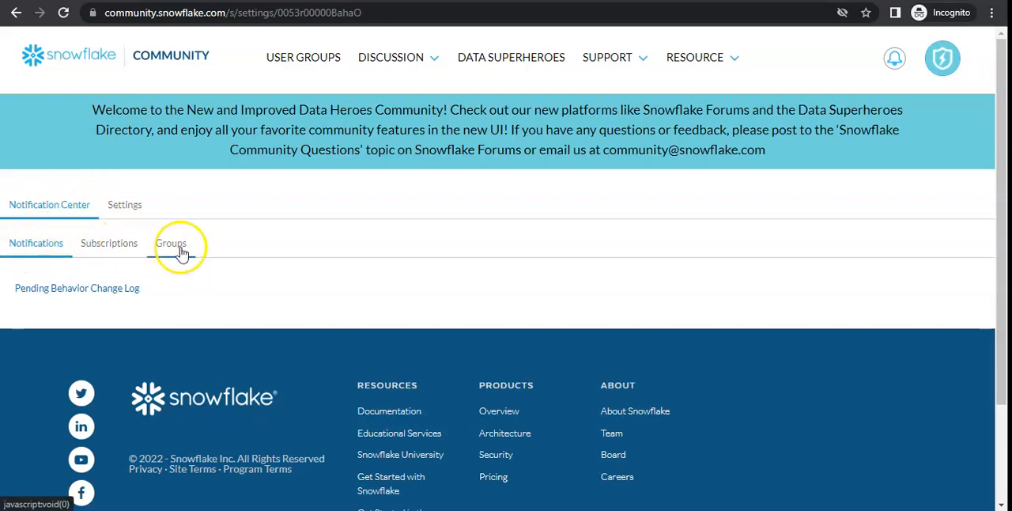
pyautogui.moveTo(124, 204)
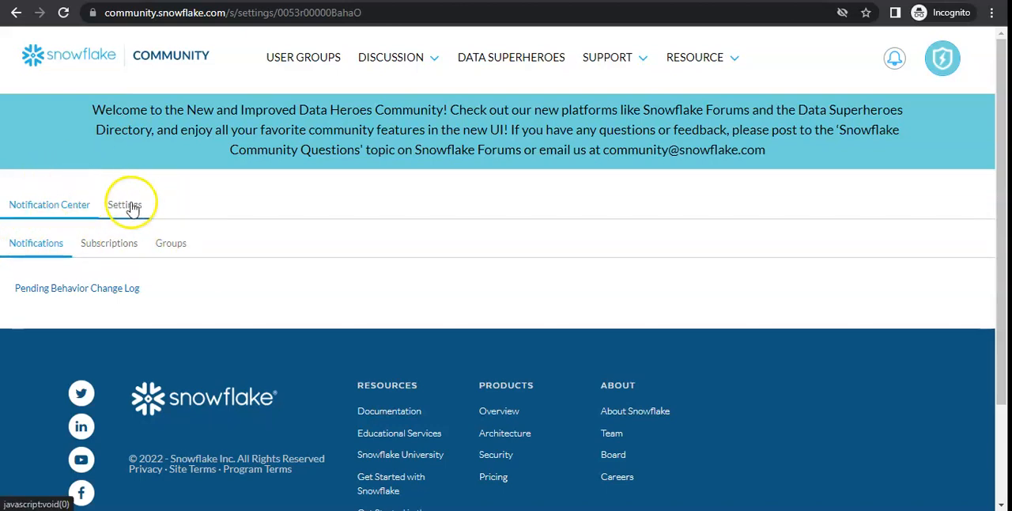
# Switch to the Settings tab and scan Account Details for the Change Password link
pyautogui.click(124, 206)
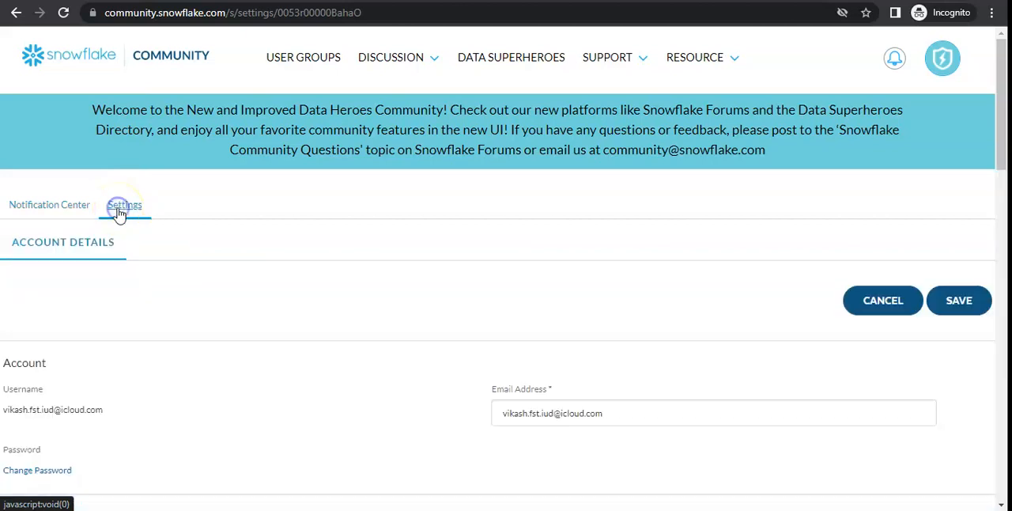
pyautogui.scroll(-3)
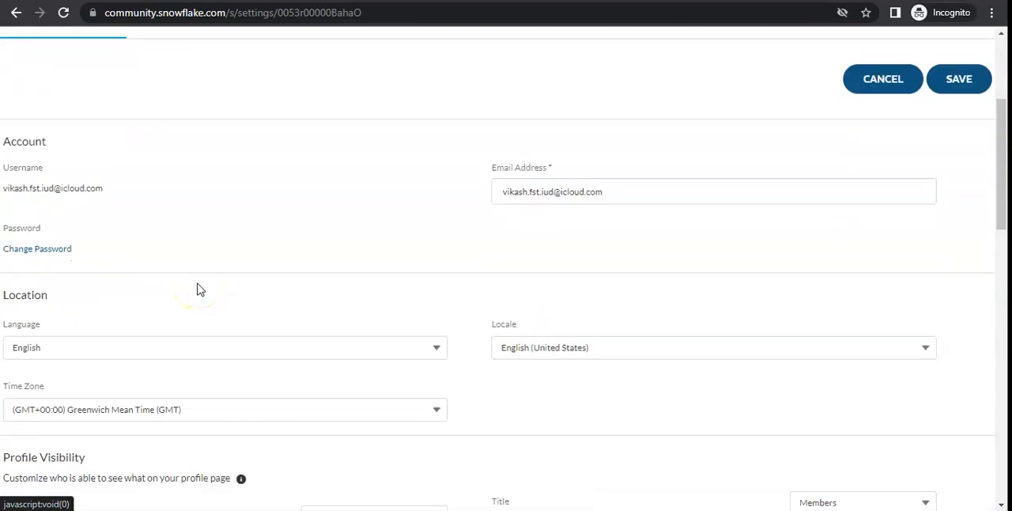
pyautogui.scroll(-3)
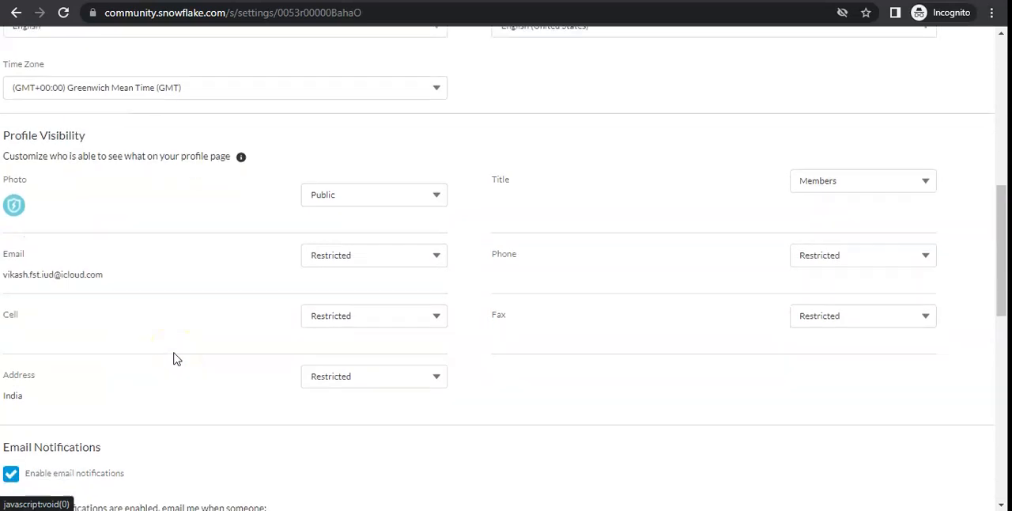
pyautogui.scroll(3)
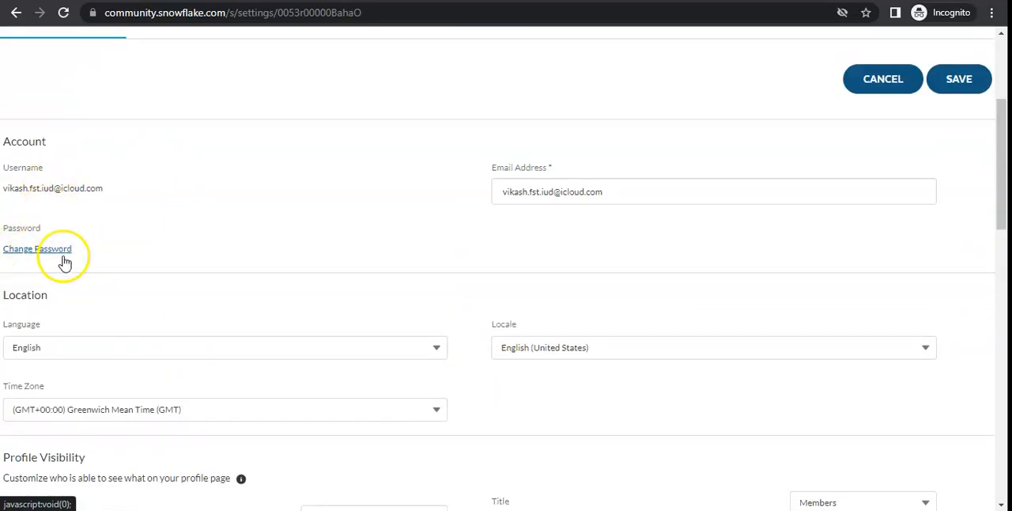
pyautogui.moveTo(55, 260)
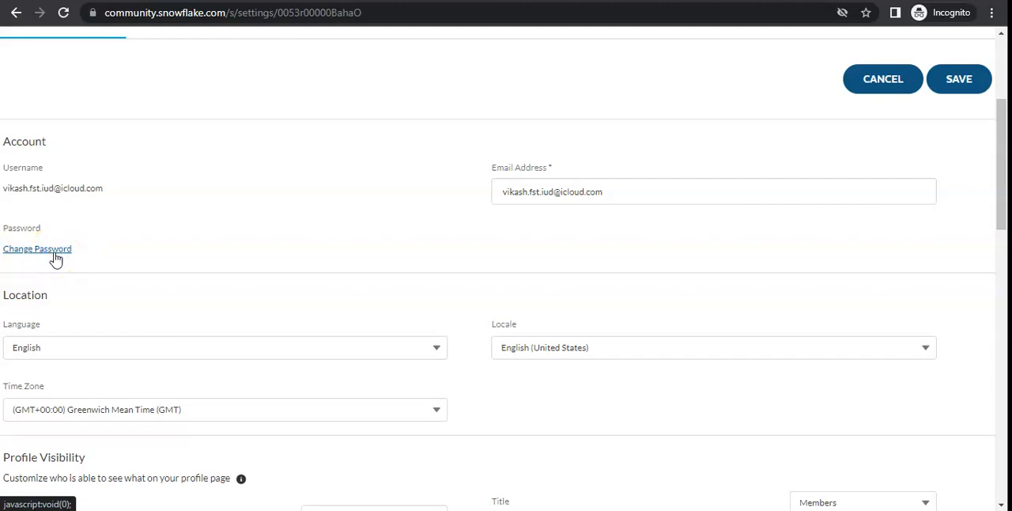
# Bring up the Change My Password dialog from the Account section's Password link
pyautogui.click(38, 248)
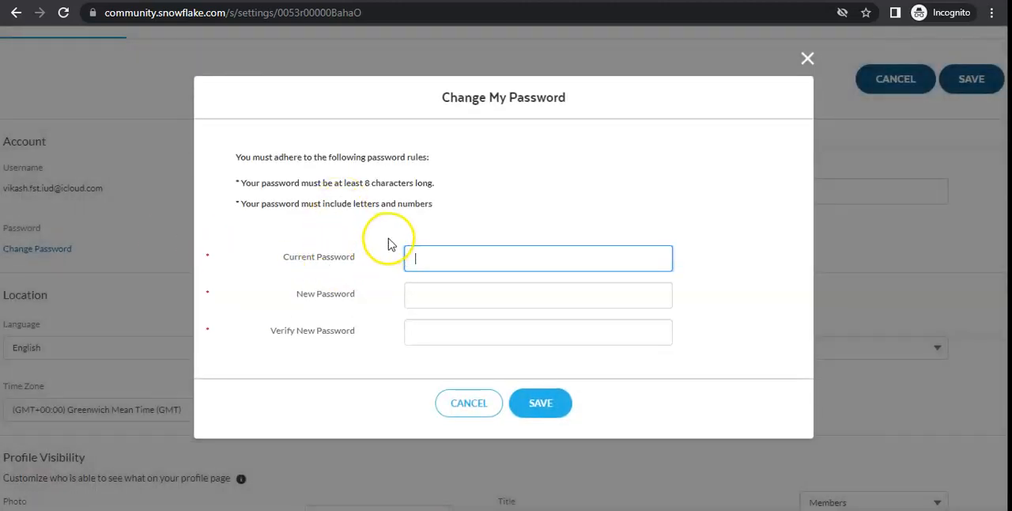
pyautogui.moveTo(509, 349)
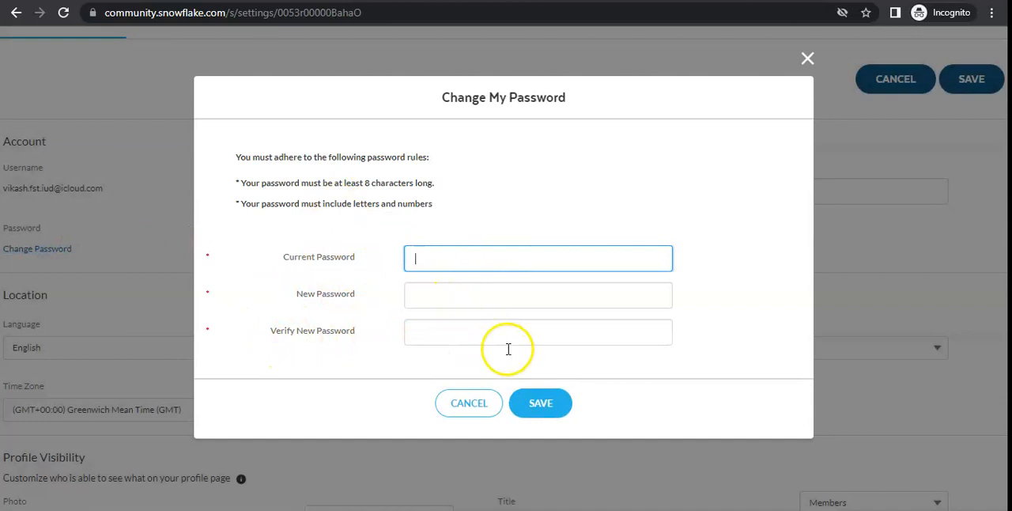
pyautogui.moveTo(387, 168)
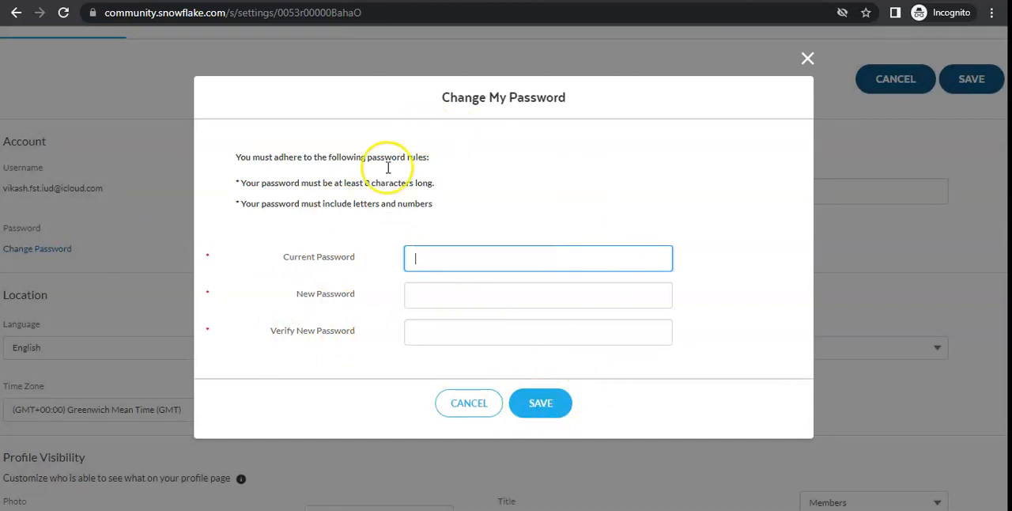
pyautogui.moveTo(398, 243)
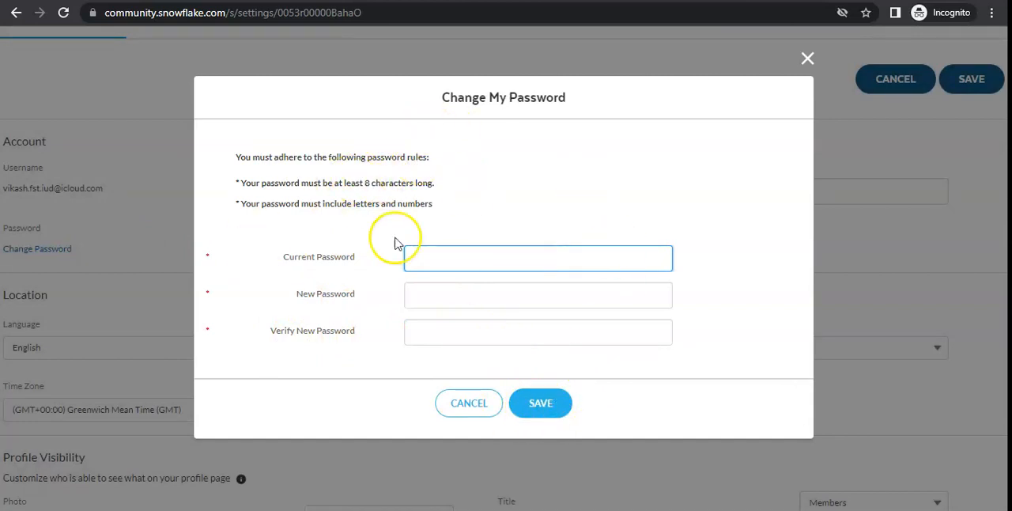
pyautogui.moveTo(347, 253)
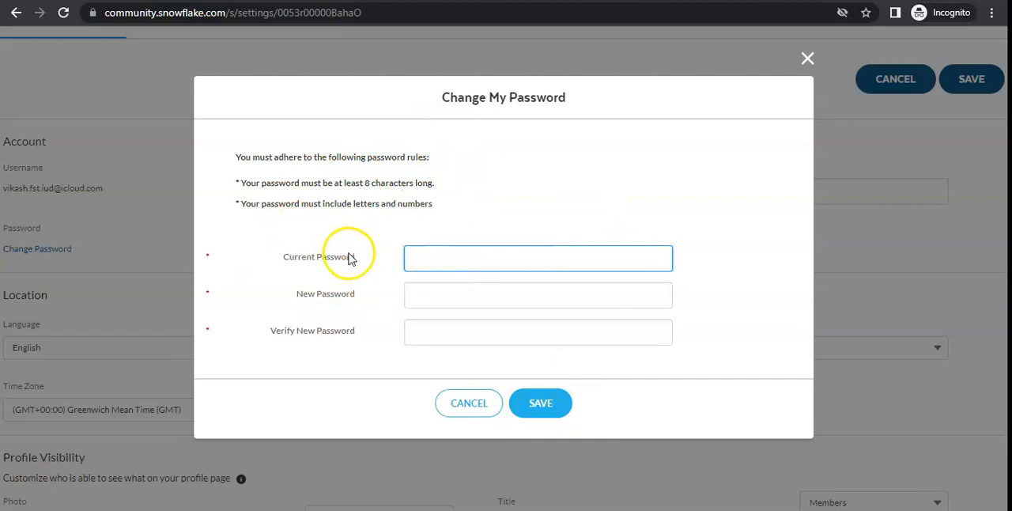
pyautogui.moveTo(750, 145)
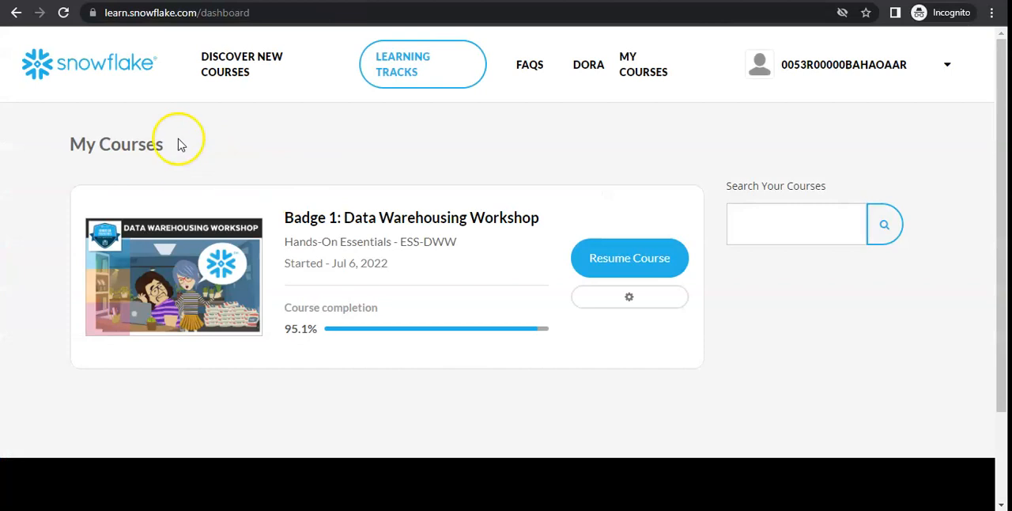
pyautogui.moveTo(281, 48)
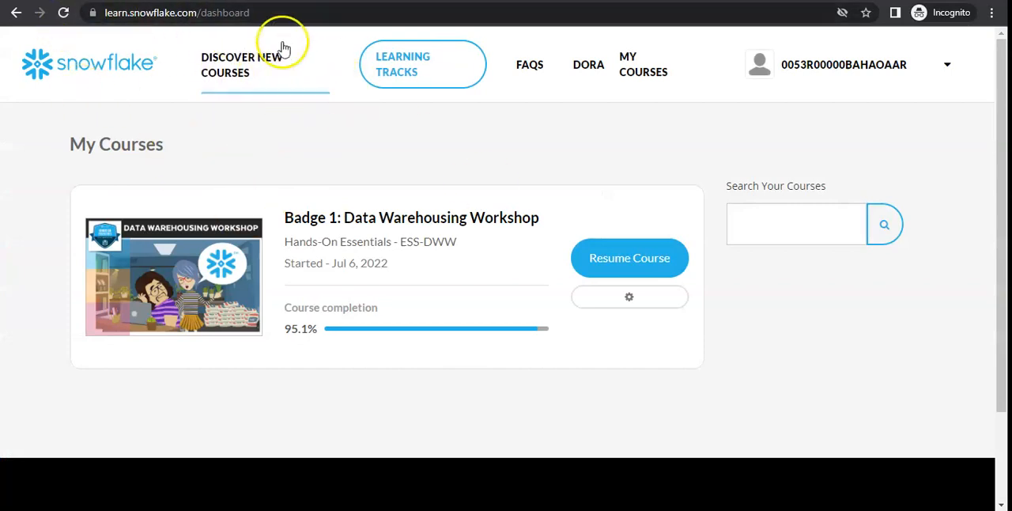
pyautogui.moveTo(281, 49)
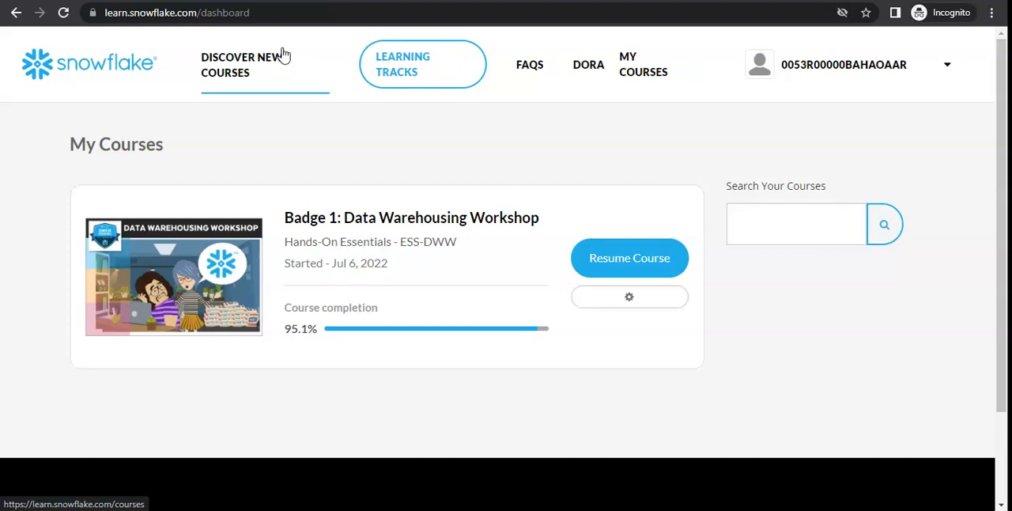
pyautogui.moveTo(255, 193)
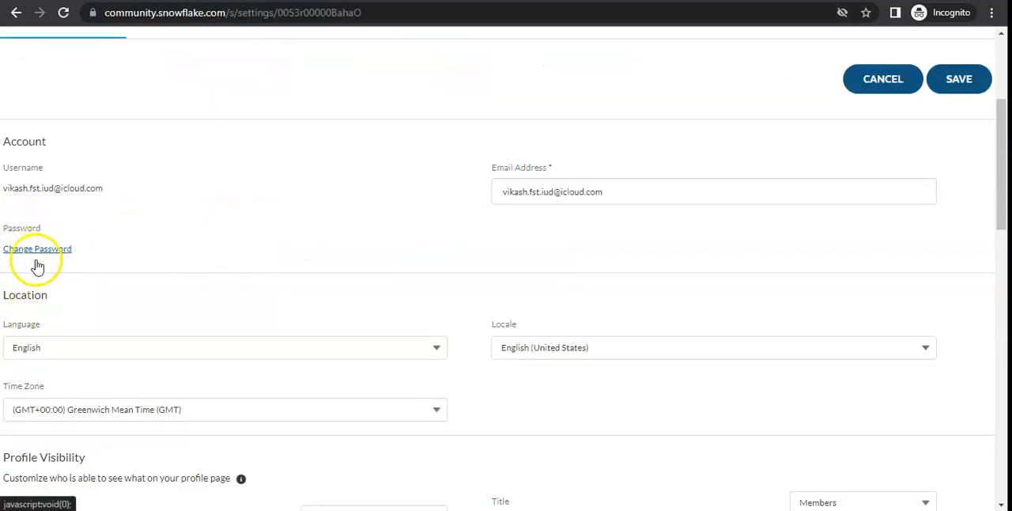
pyautogui.scroll(3)
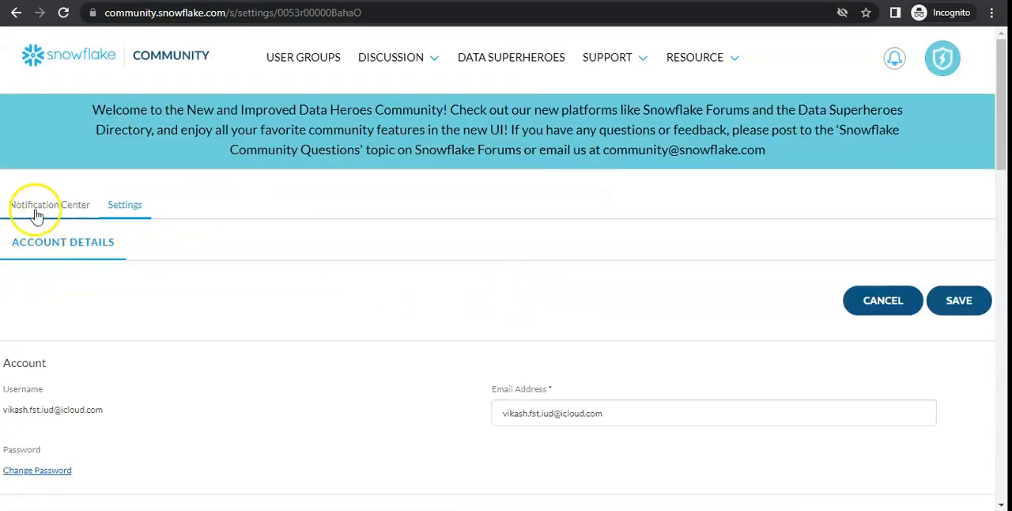
pyautogui.moveTo(125, 204)
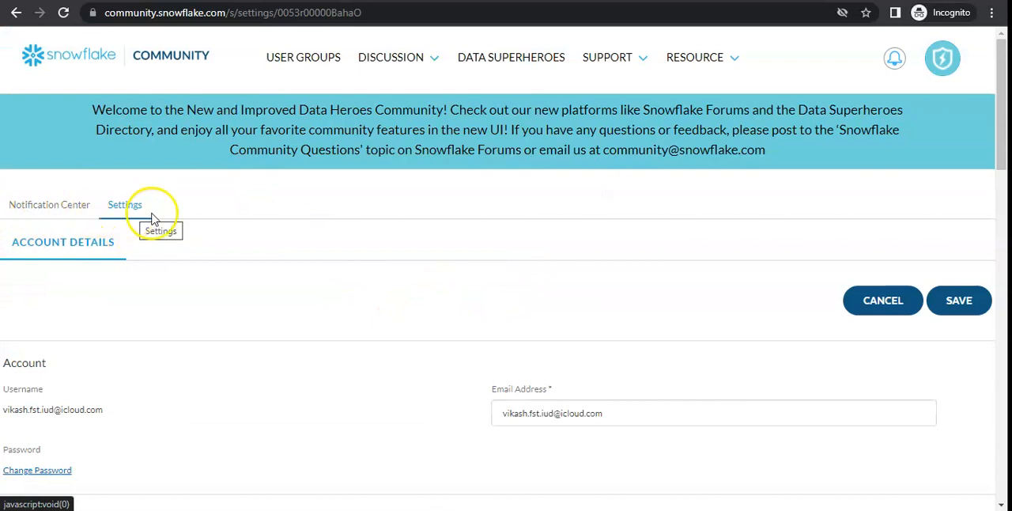
pyautogui.click(943, 57)
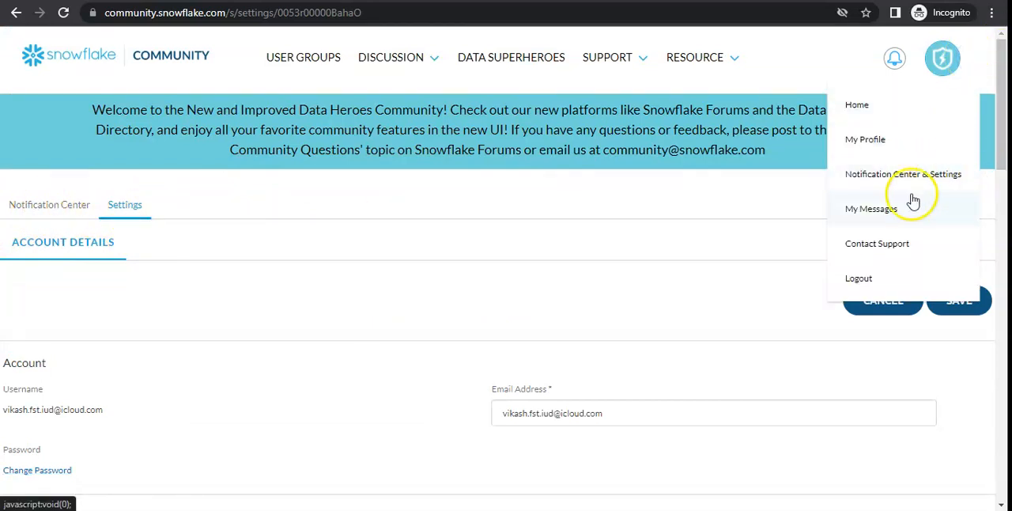
pyautogui.click(401, 262)
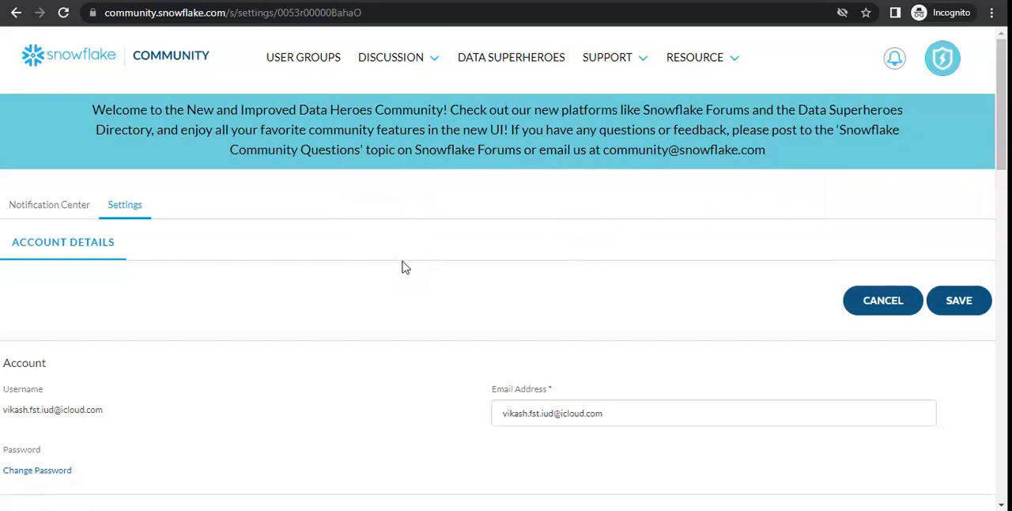
pyautogui.moveTo(382, 215)
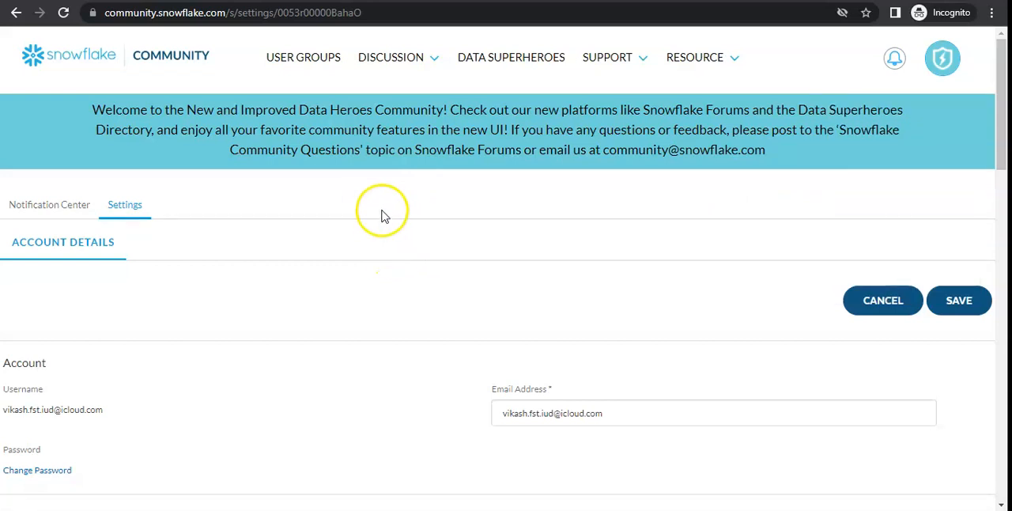
pyautogui.moveTo(365, 247)
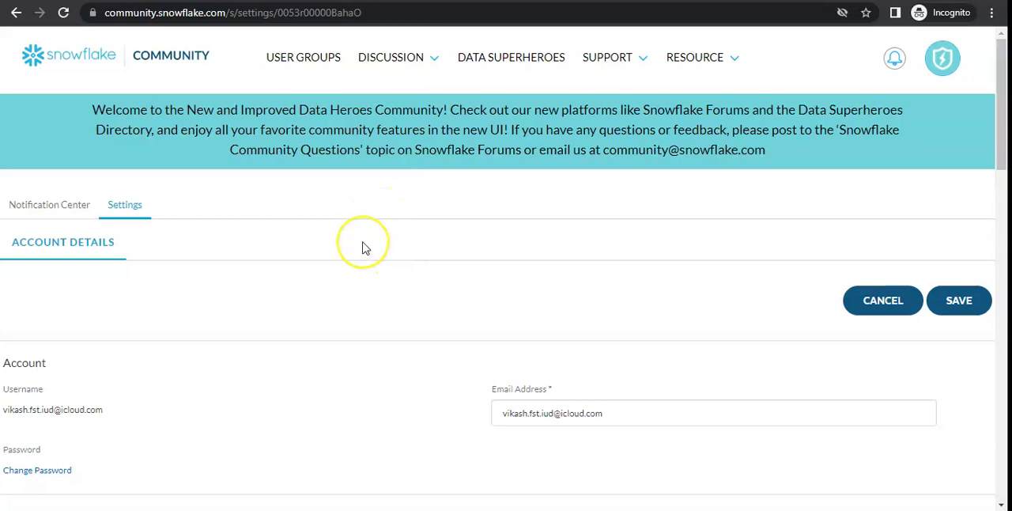
pyautogui.moveTo(367, 247)
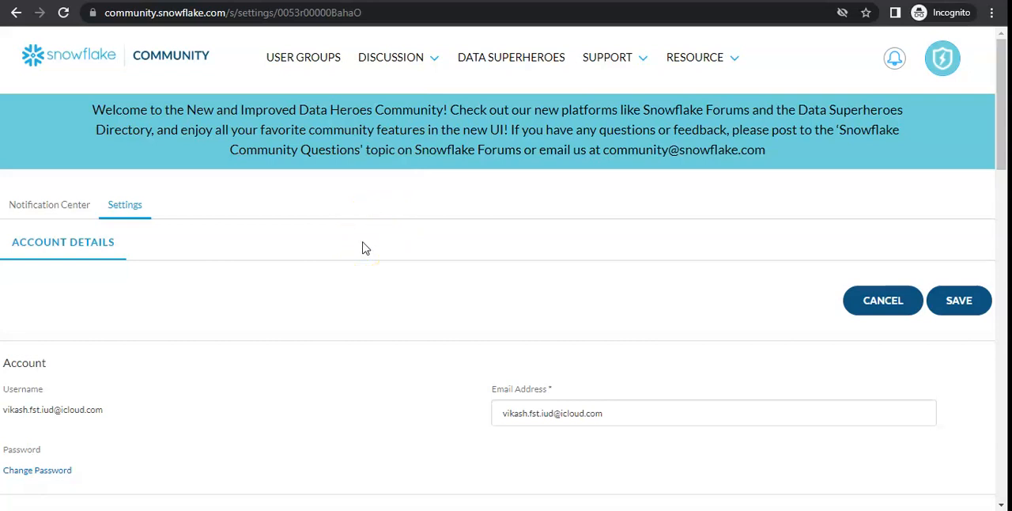